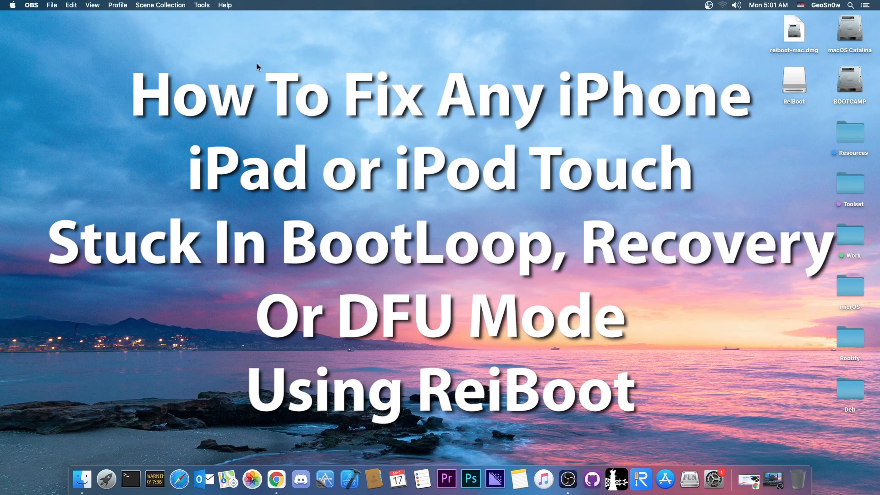
{"action": "mouse_move", "coordinate": [641, 479]}
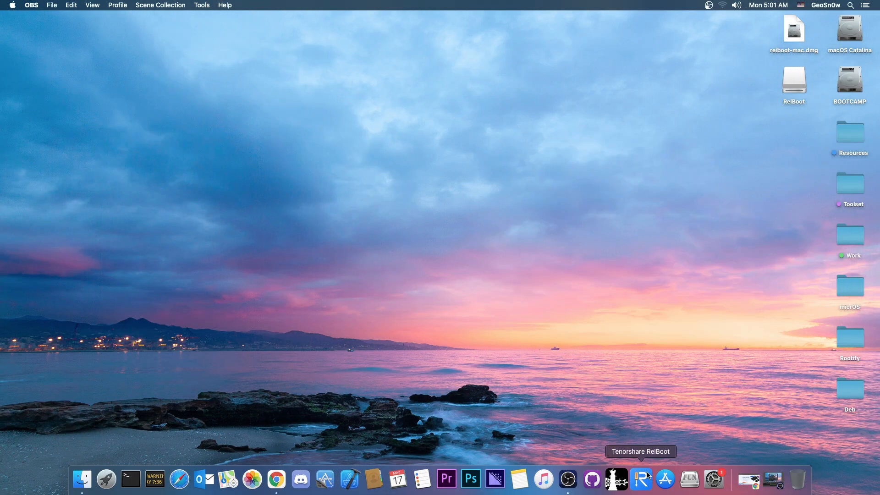
Launch ReiBoot from the Dock to show the iPad Mini 4 as connected
{"action": "left_click", "coordinate": [641, 478]}
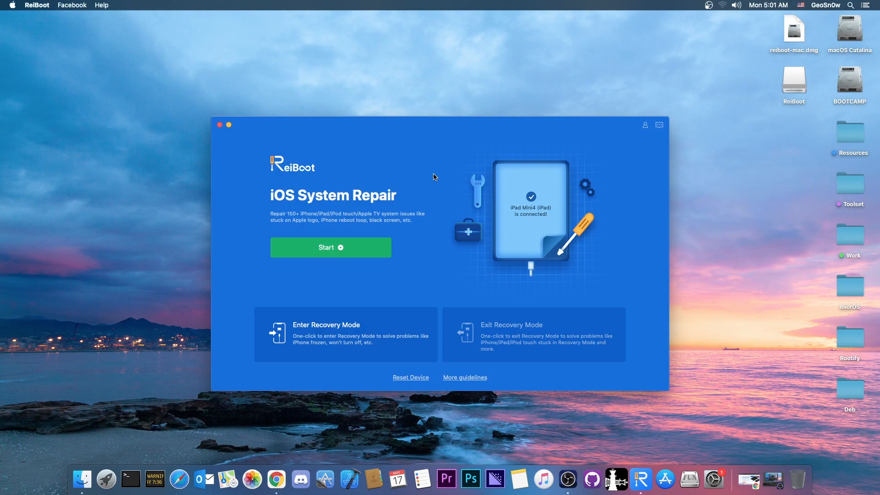
{"action": "mouse_move", "coordinate": [345, 172]}
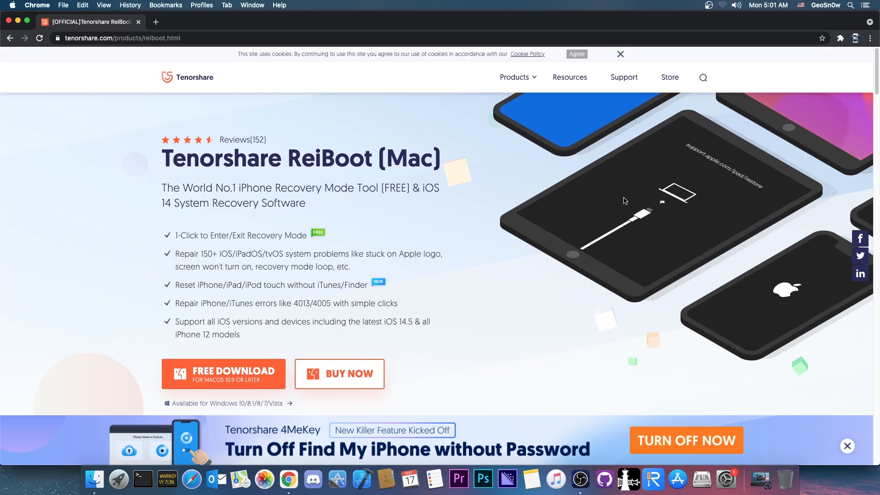
{"action": "mouse_move", "coordinate": [704, 205]}
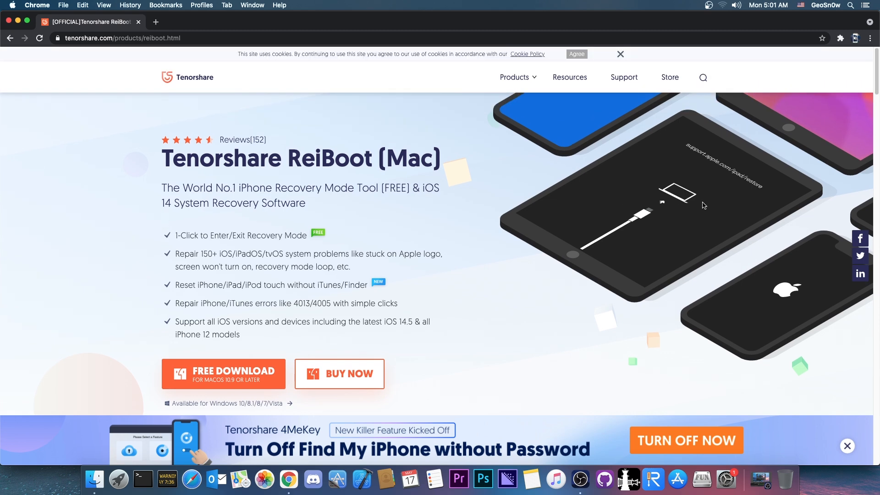
{"action": "mouse_move", "coordinate": [651, 212]}
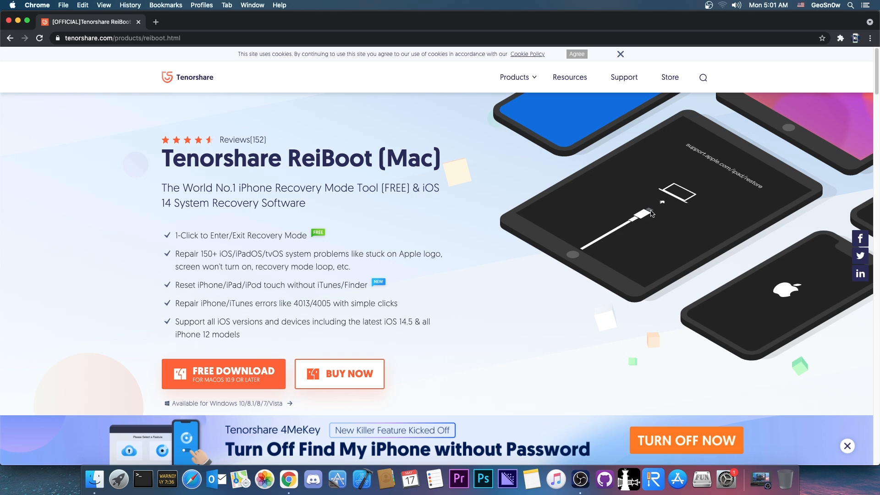
{"action": "mouse_move", "coordinate": [802, 294]}
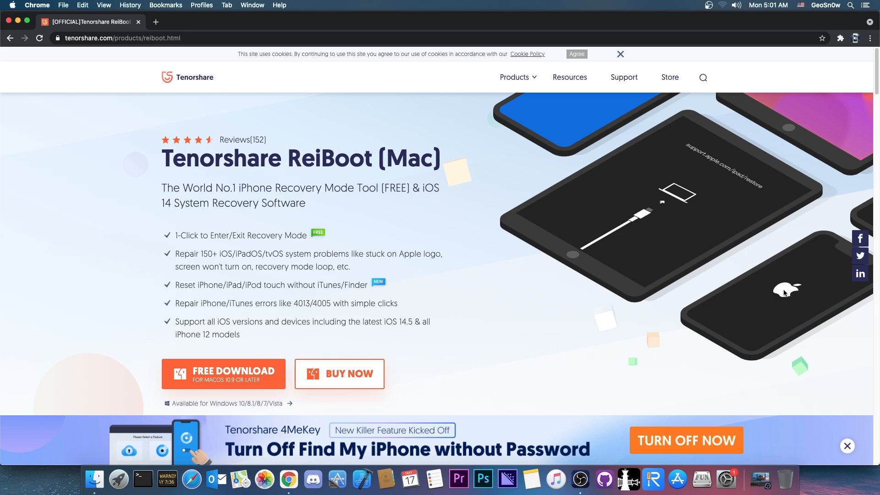
{"action": "mouse_move", "coordinate": [641, 175]}
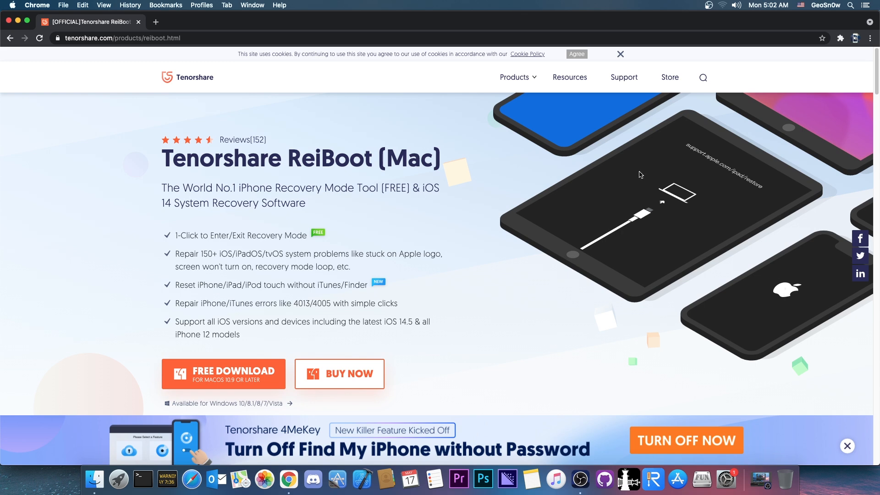
Scroll down the ReiBoot (Mac) page through its feature sections
{"action": "scroll", "scroll_direction": "down", "scroll_amount": 3}
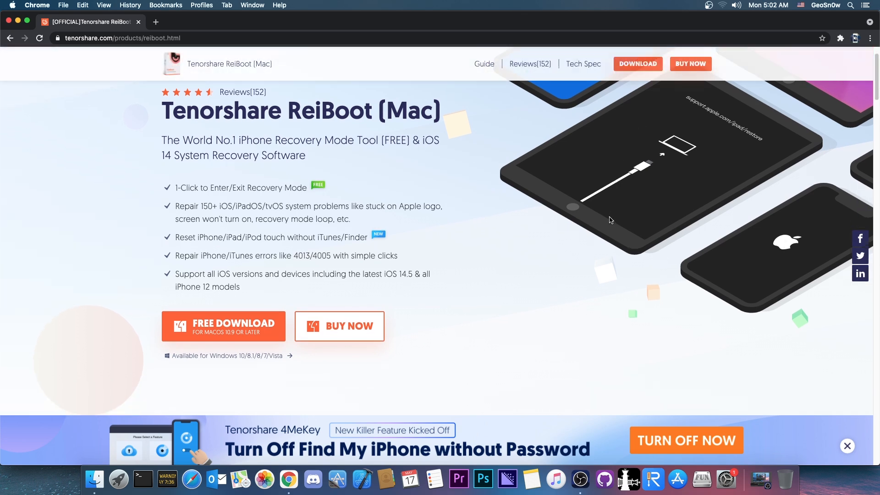
{"action": "scroll", "scroll_direction": "down", "scroll_amount": 3}
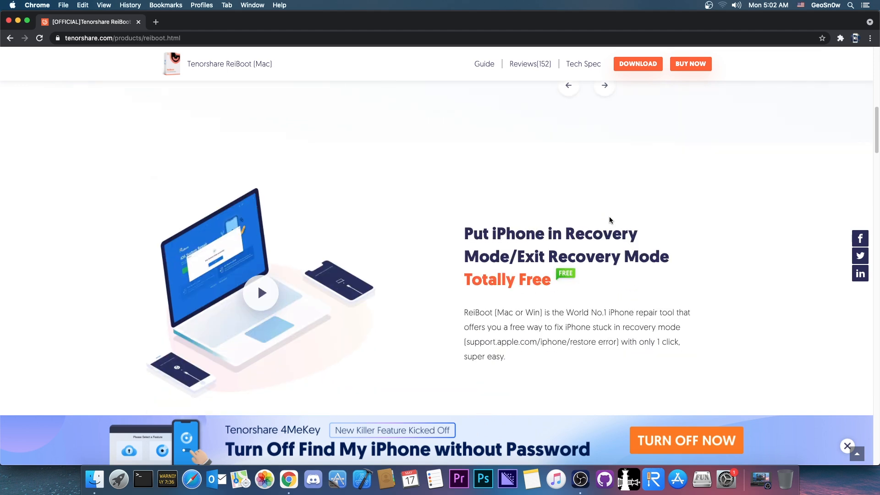
{"action": "scroll", "scroll_direction": "down", "scroll_amount": 3}
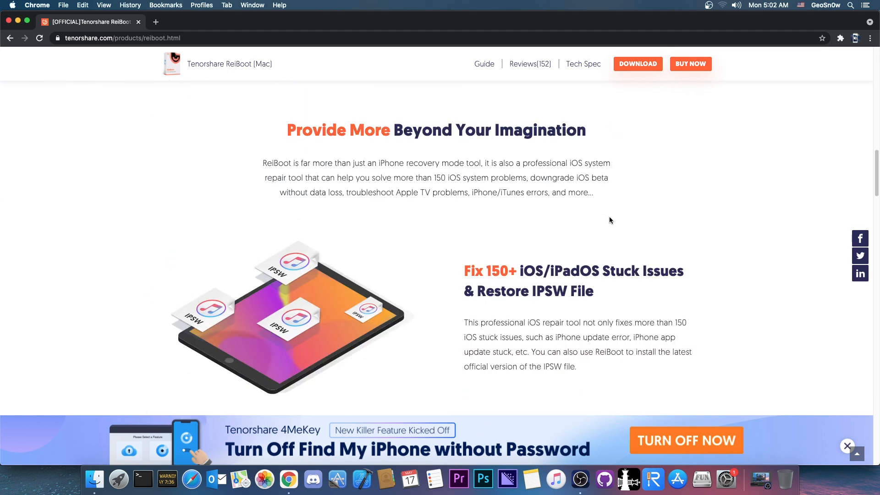
{"action": "scroll", "scroll_direction": "down", "scroll_amount": 3}
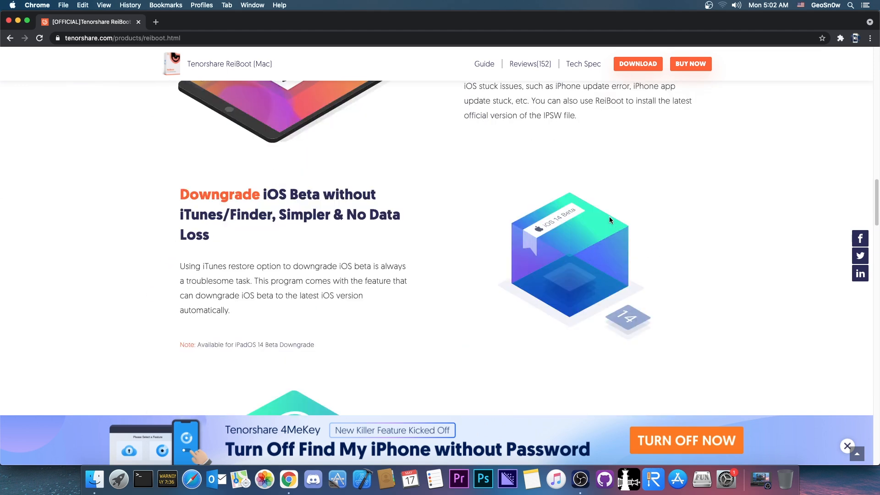
{"action": "scroll", "scroll_direction": "down", "scroll_amount": 3}
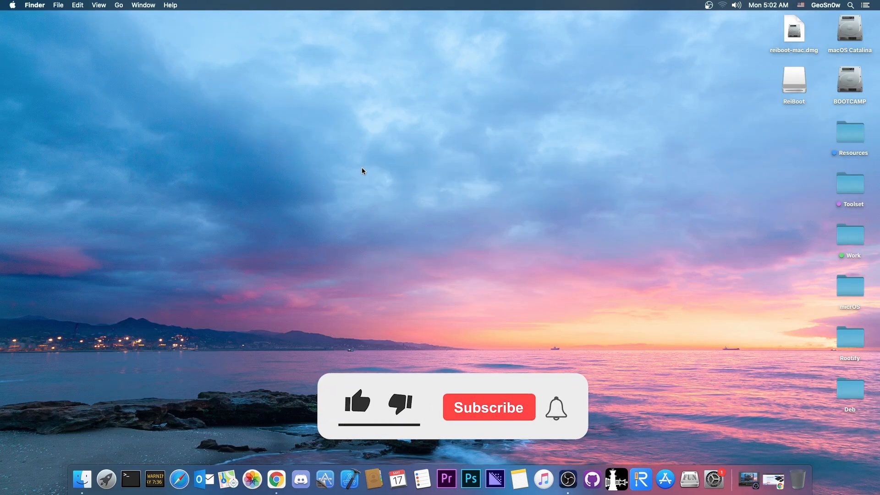
Bring the ReiBoot window back to the front from the Dock
{"action": "left_click", "coordinate": [358, 407]}
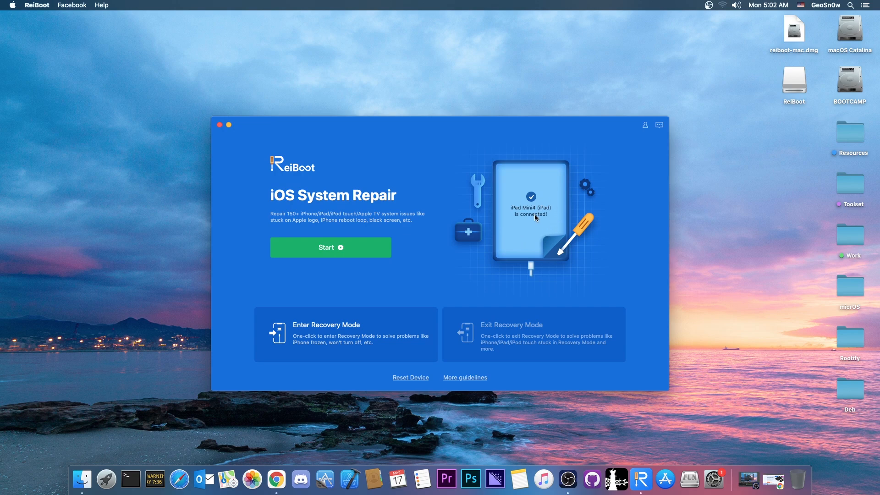
{"action": "mouse_move", "coordinate": [547, 245]}
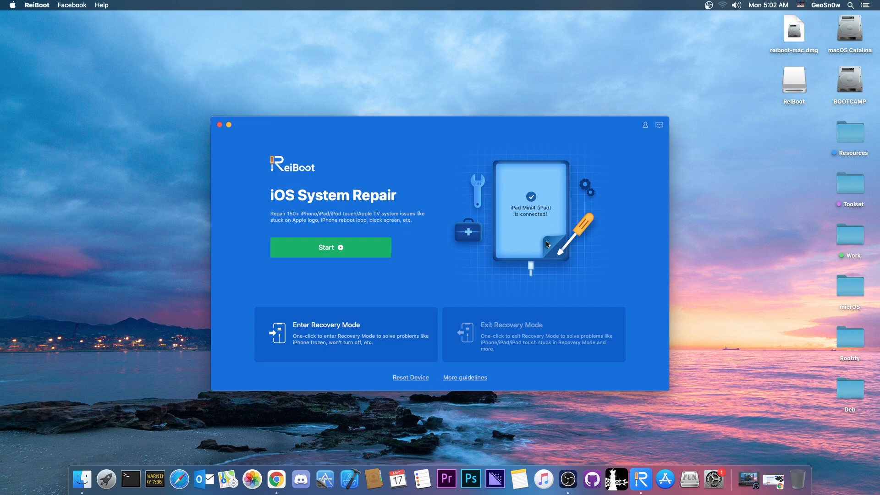
{"action": "mouse_move", "coordinate": [352, 202]}
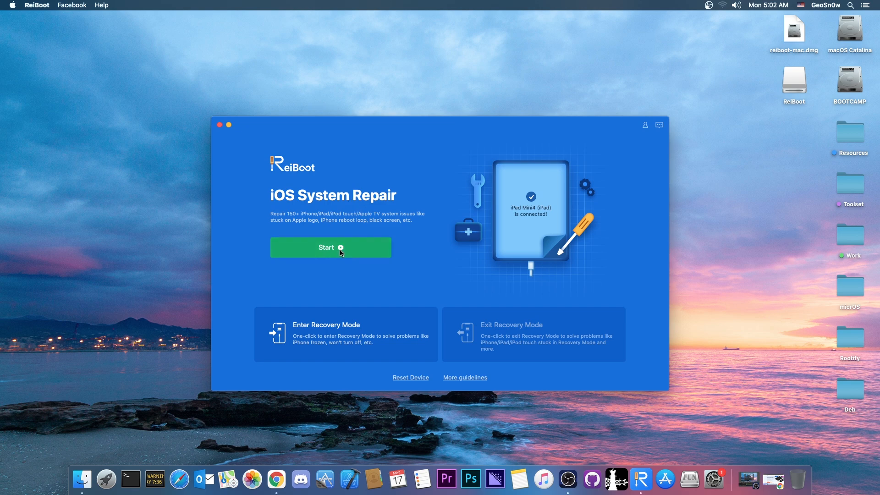
{"action": "mouse_move", "coordinate": [380, 305]}
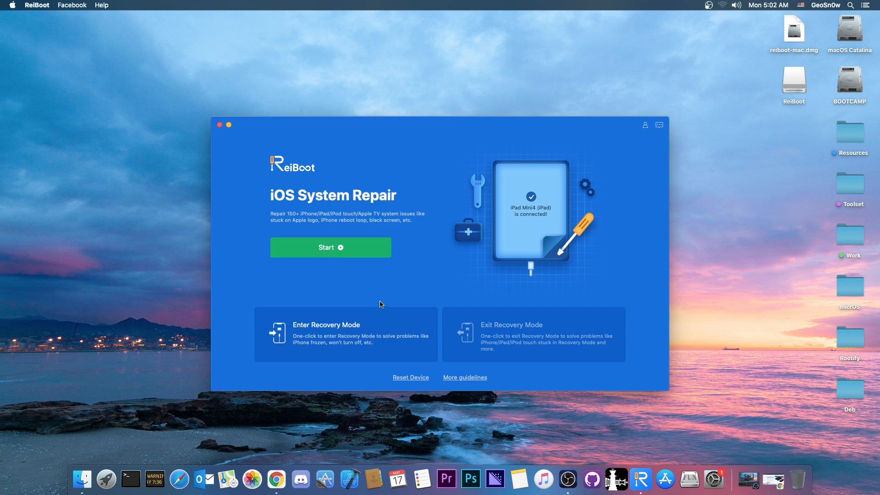
{"action": "mouse_move", "coordinate": [398, 335]}
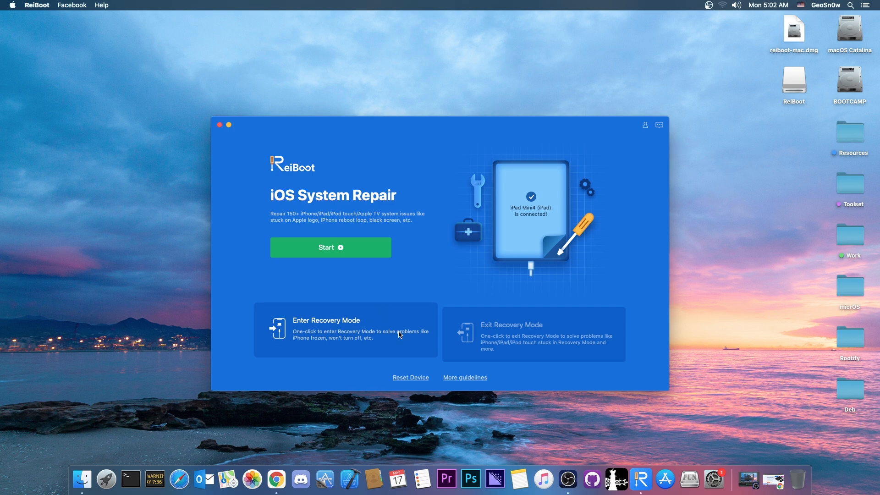
{"action": "mouse_move", "coordinate": [483, 327]}
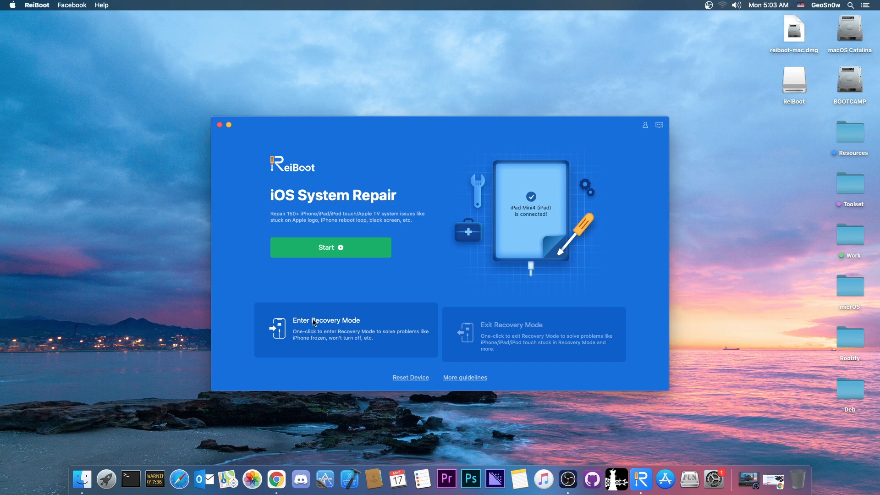
Use Enter Recovery Mode to put the iPad Mini 4 into recovery mode
{"action": "left_click", "coordinate": [345, 330]}
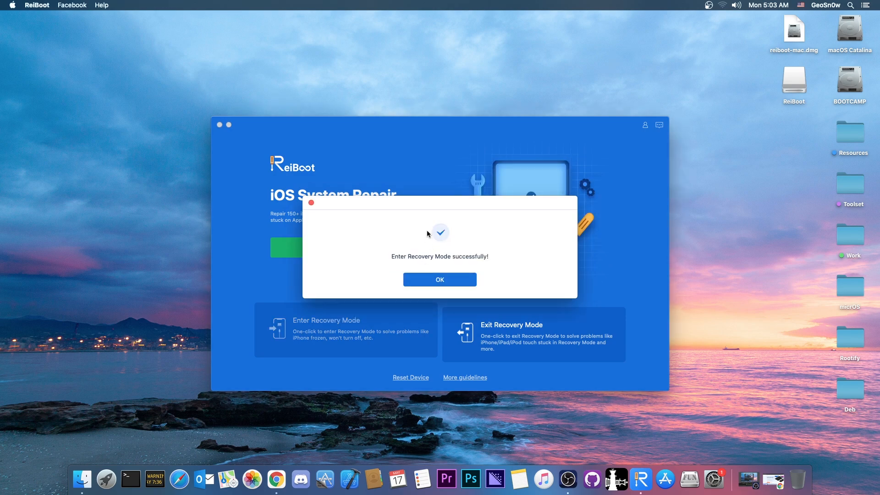
{"action": "mouse_move", "coordinate": [440, 263]}
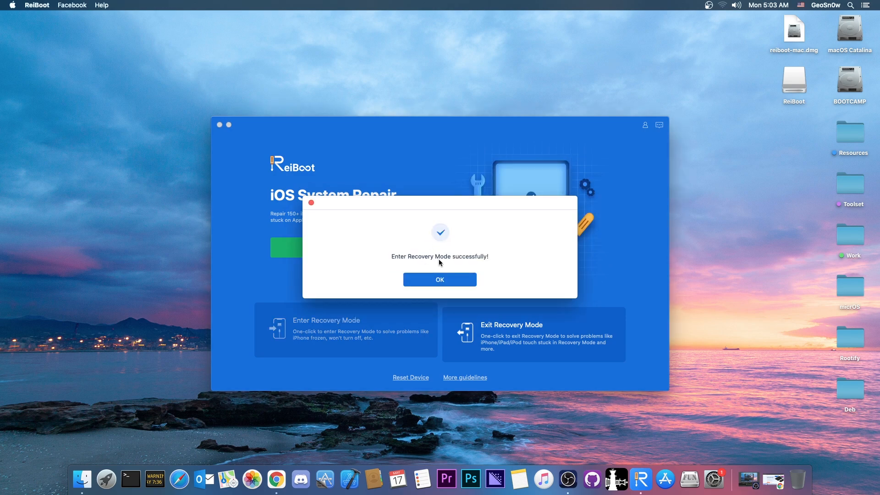
Dismiss the recovery-mode success message and choose Exit Recovery Mode
{"action": "left_click", "coordinate": [440, 280]}
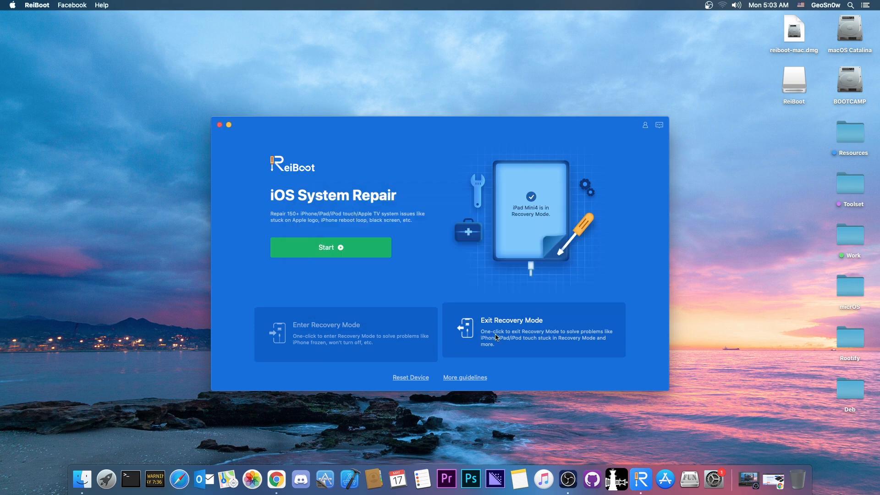
{"action": "left_click", "coordinate": [533, 330]}
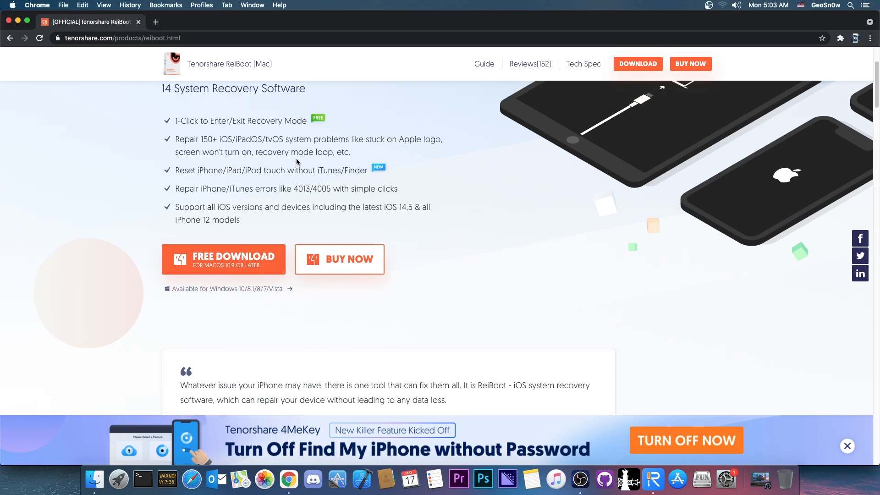
{"action": "mouse_move", "coordinate": [322, 166]}
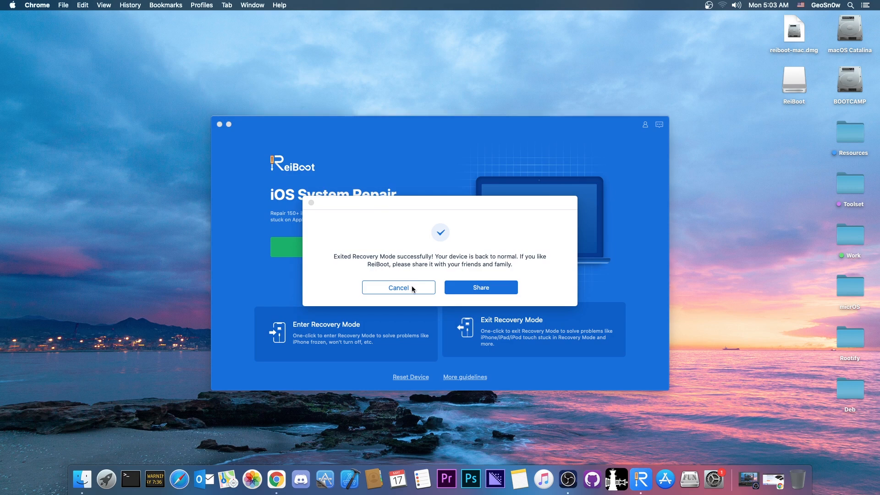
Cancel the 'Exited Recovery Mode successfully' dialog to return to the home screen
{"action": "left_click", "coordinate": [398, 288]}
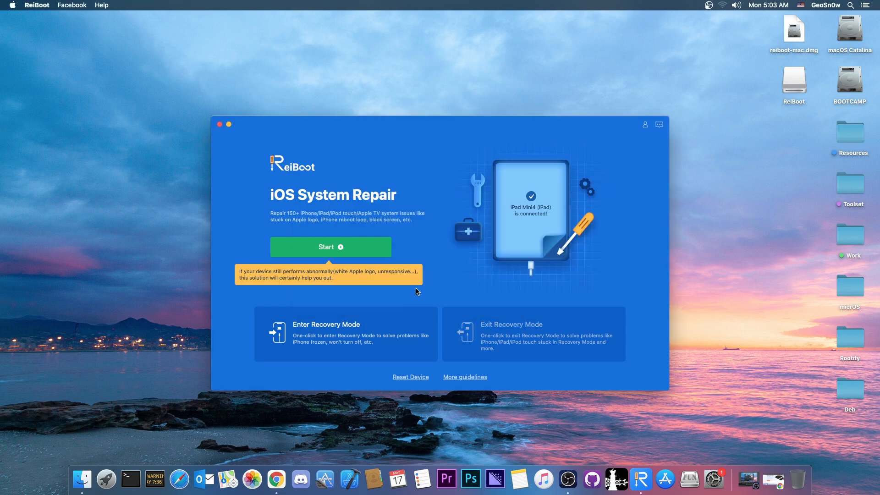
{"action": "mouse_move", "coordinate": [362, 168]}
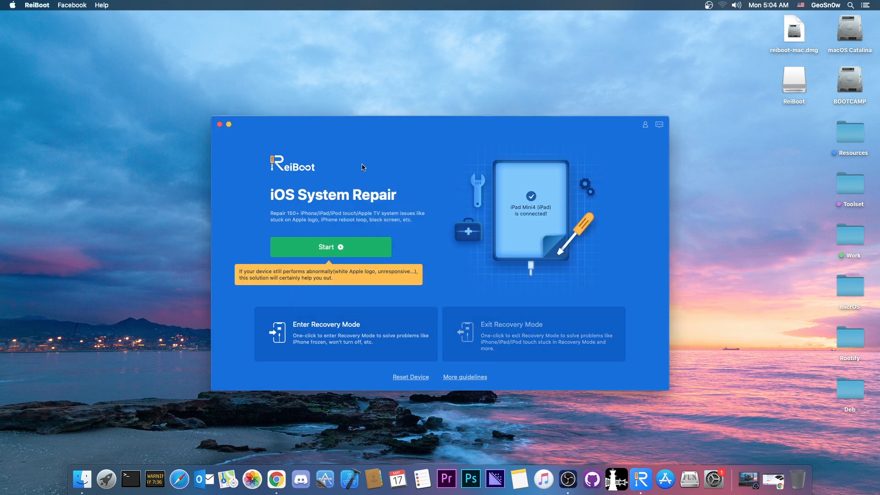
{"action": "left_click", "coordinate": [794, 29]}
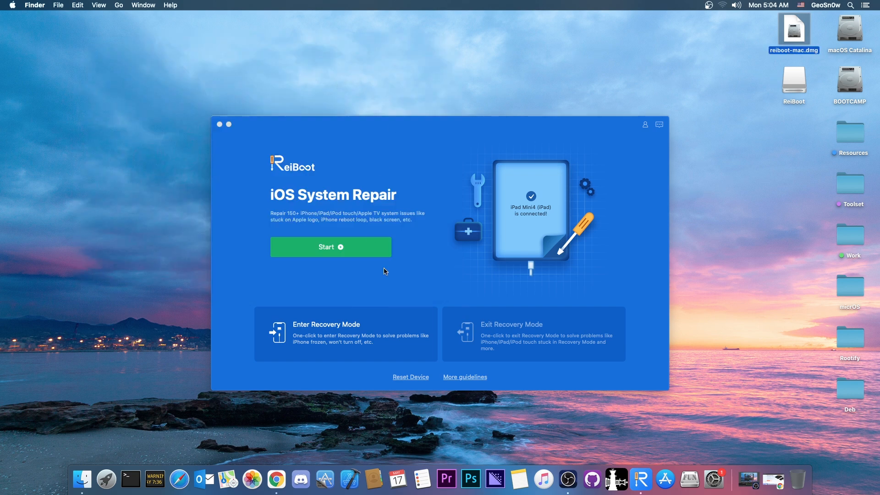
Open the repair-method choice and select Deep Repair instead of Standard Repair
{"action": "left_click", "coordinate": [330, 248]}
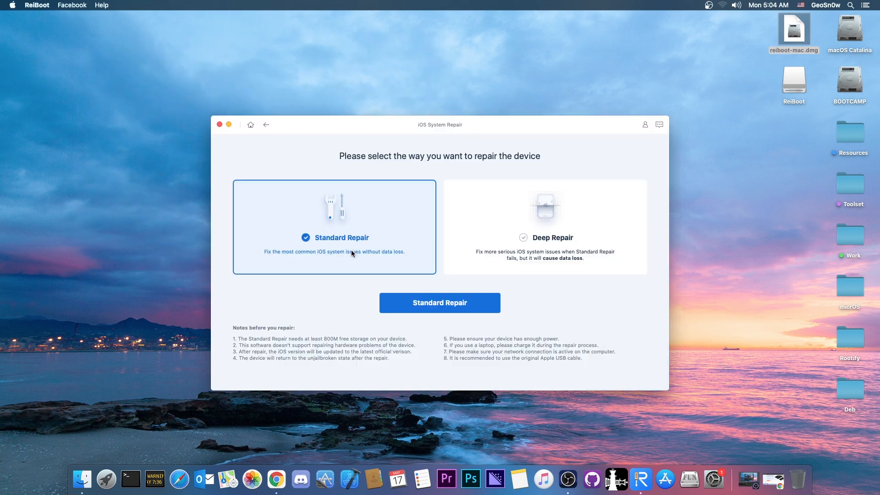
{"action": "mouse_move", "coordinate": [344, 274]}
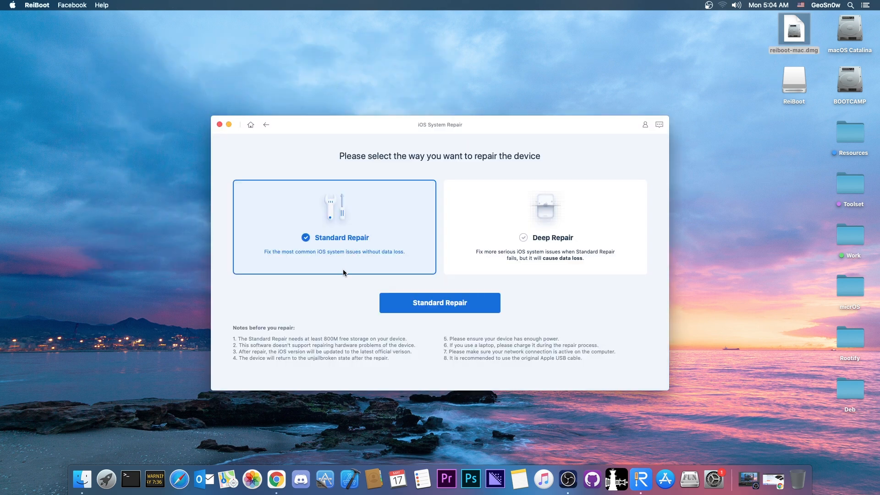
{"action": "left_click", "coordinate": [544, 227]}
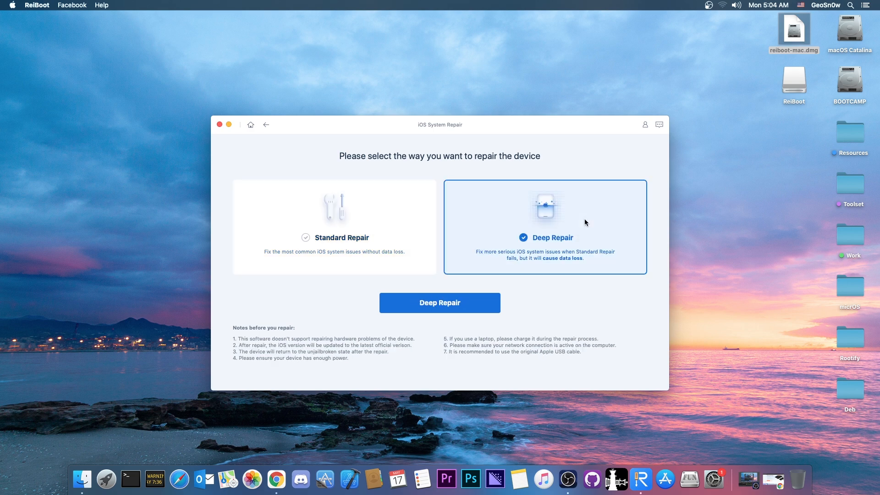
{"action": "left_click", "coordinate": [334, 227]}
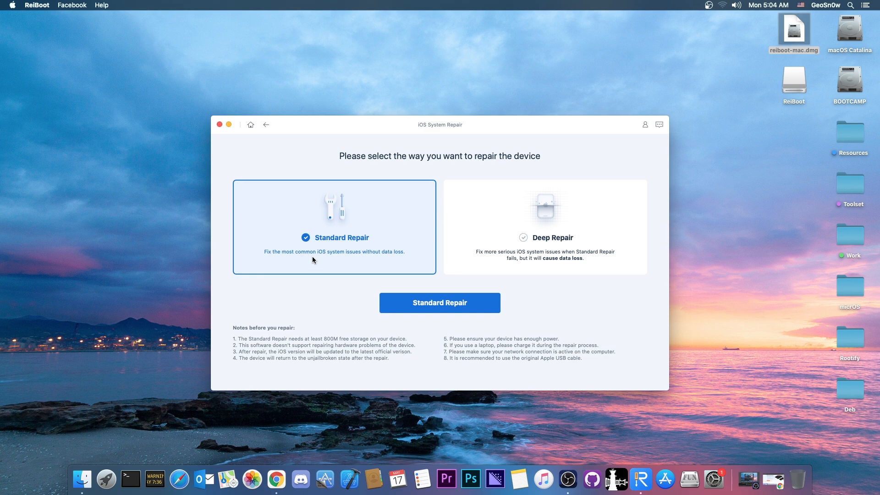
{"action": "mouse_move", "coordinate": [330, 260]}
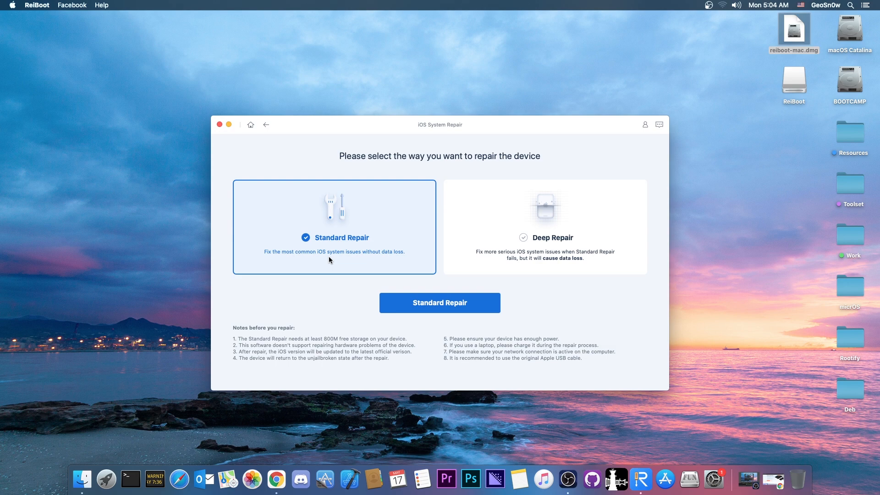
{"action": "mouse_move", "coordinate": [355, 262]}
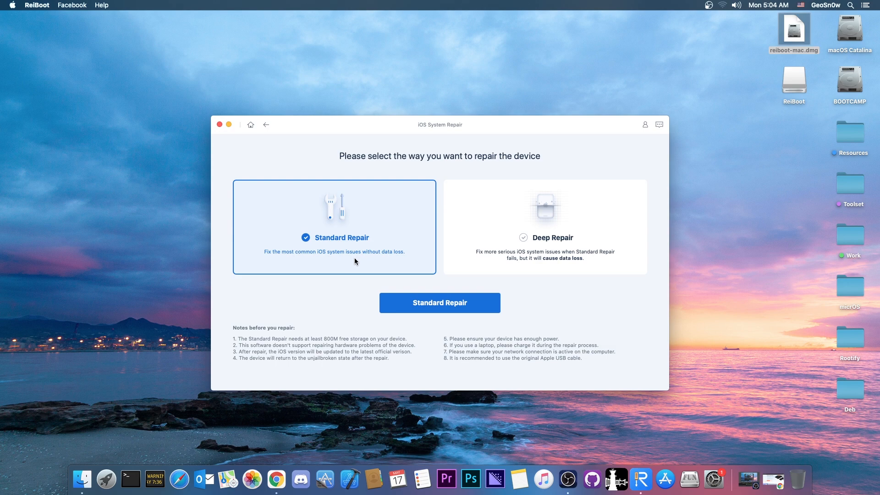
{"action": "left_click", "coordinate": [545, 227]}
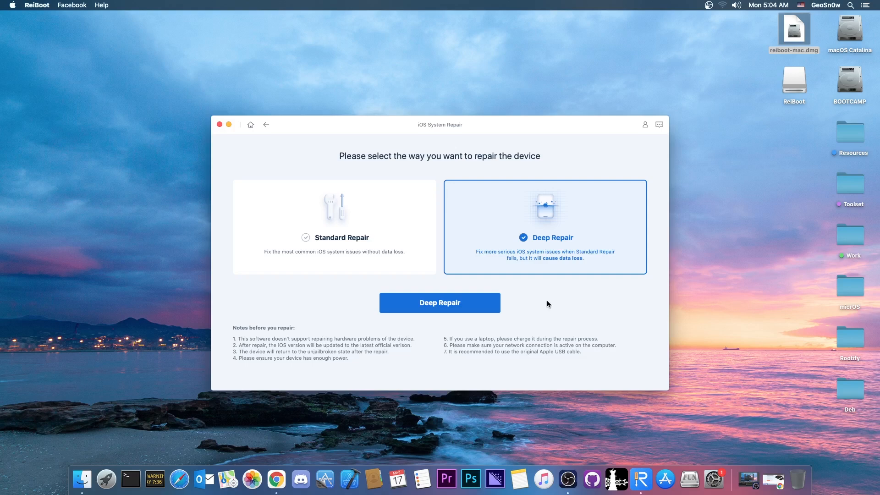
{"action": "mouse_move", "coordinate": [548, 304]}
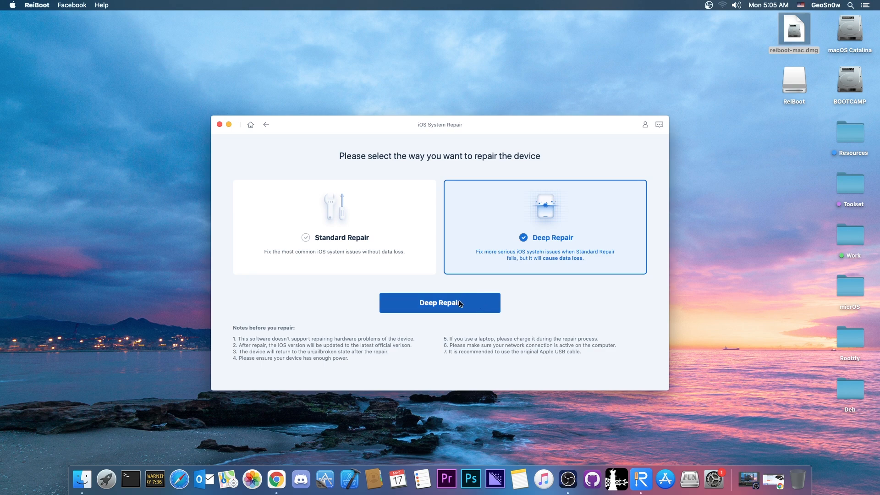
Proceed with Deep Repair to the firmware 14.5.1 download page
{"action": "left_click", "coordinate": [440, 302]}
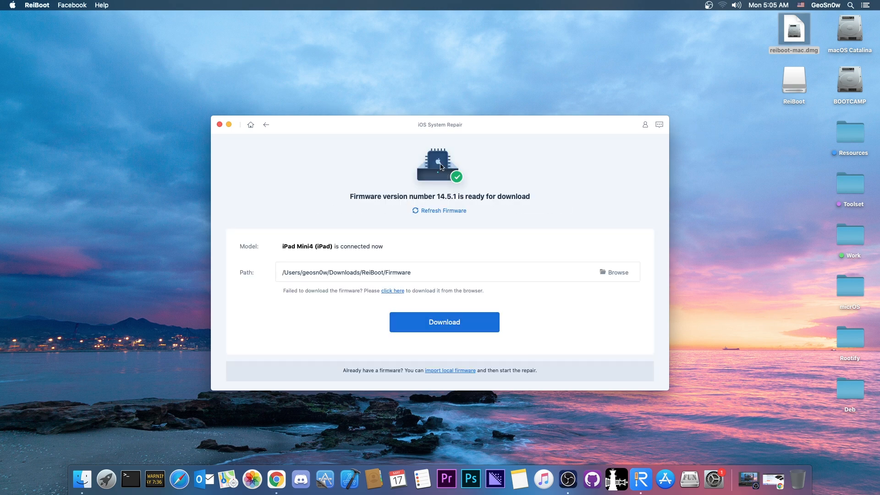
{"action": "mouse_move", "coordinate": [472, 192]}
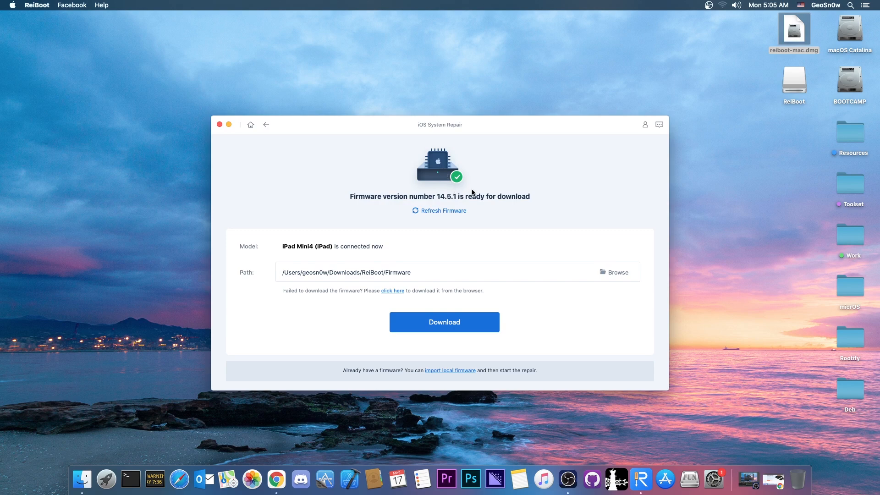
{"action": "mouse_move", "coordinate": [473, 201]}
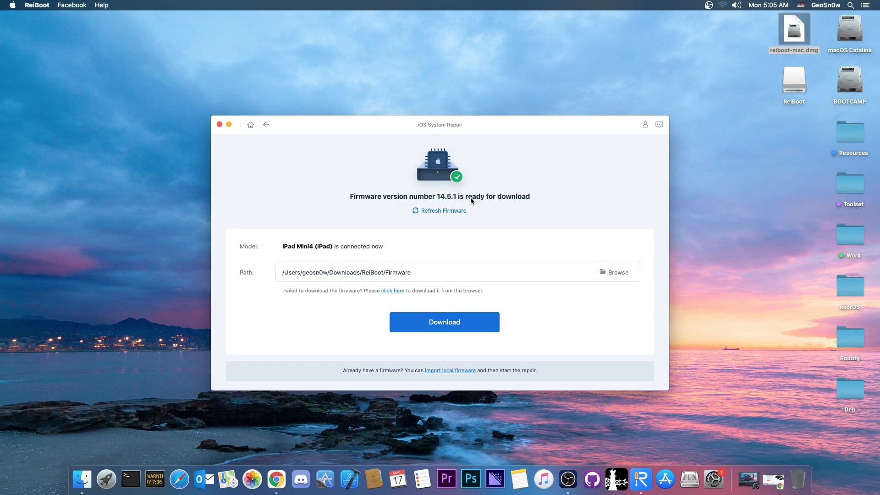
{"action": "mouse_move", "coordinate": [448, 199]}
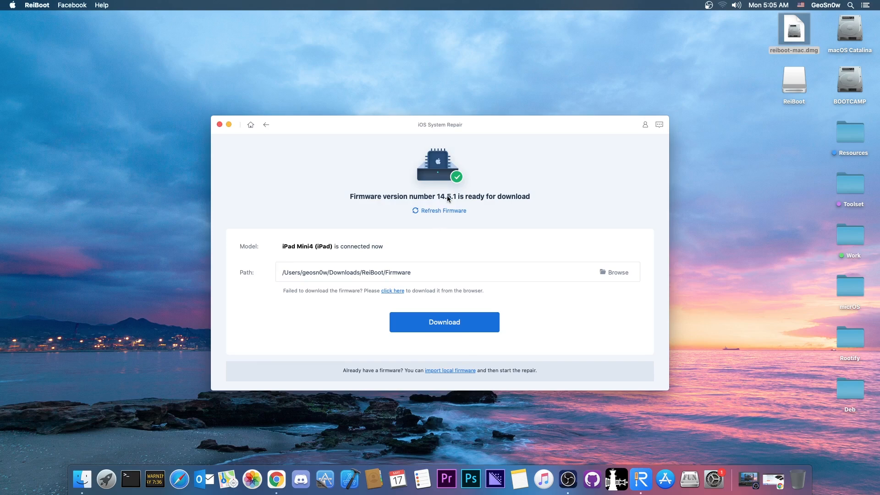
{"action": "left_click", "coordinate": [614, 272]}
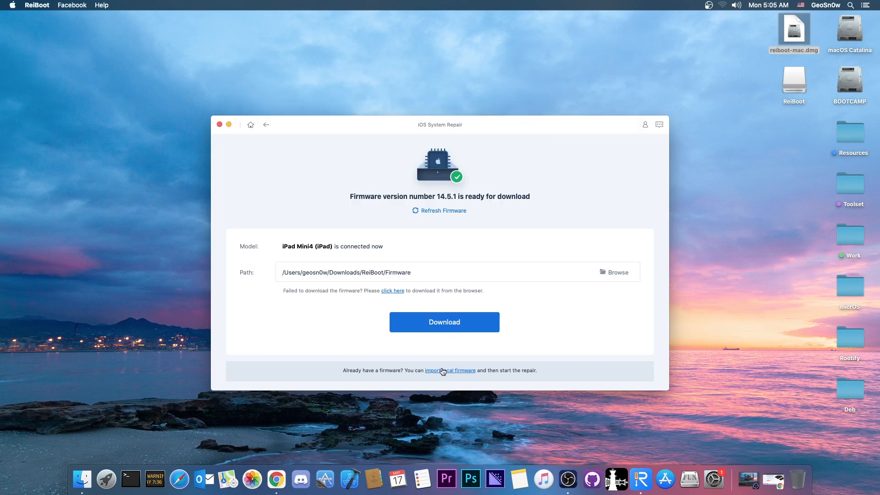
{"action": "mouse_move", "coordinate": [437, 345]}
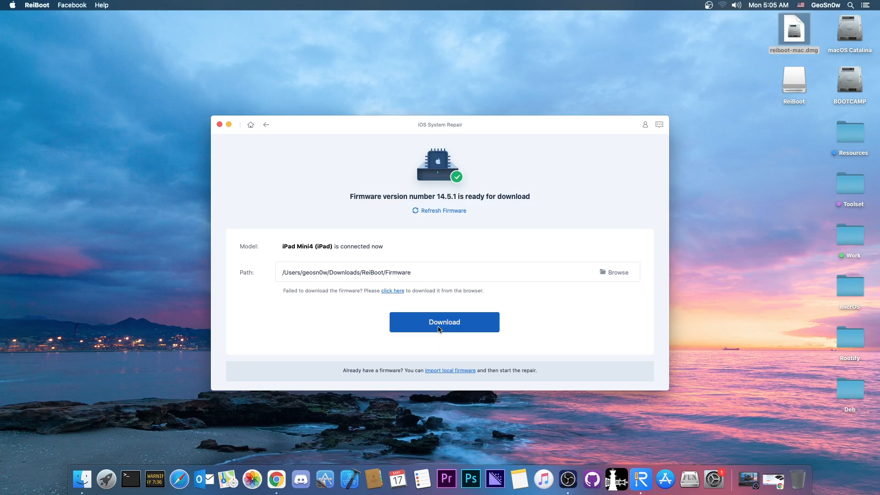
Start downloading the 4.54 GB firmware 14.5.1 package
{"action": "left_click", "coordinate": [444, 321]}
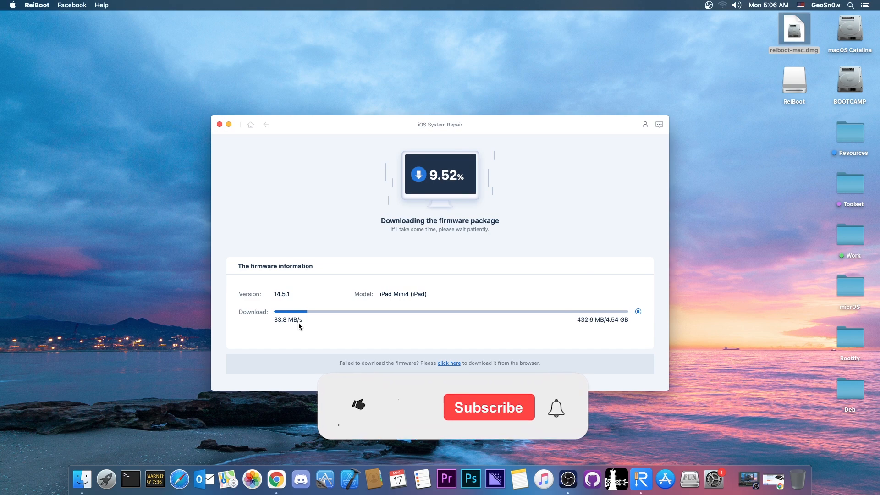
{"action": "left_click", "coordinate": [358, 404]}
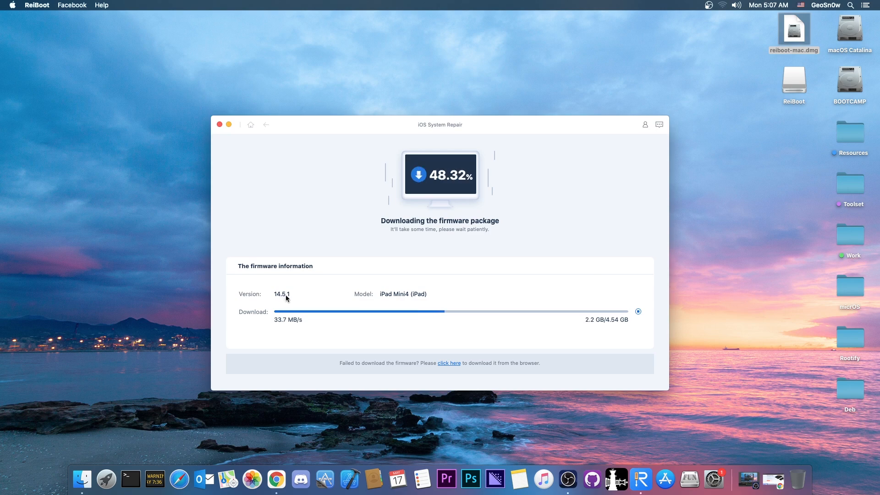
{"action": "mouse_move", "coordinate": [305, 298]}
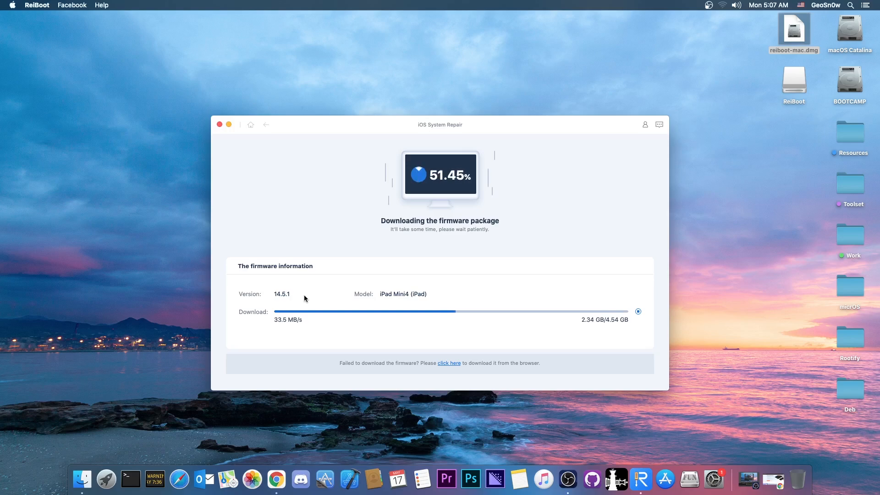
{"action": "mouse_move", "coordinate": [268, 286]}
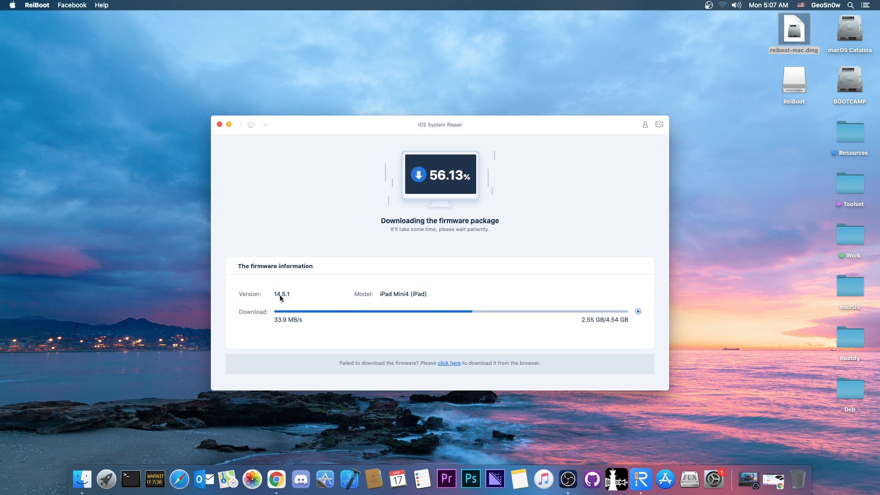
{"action": "mouse_move", "coordinate": [307, 293]}
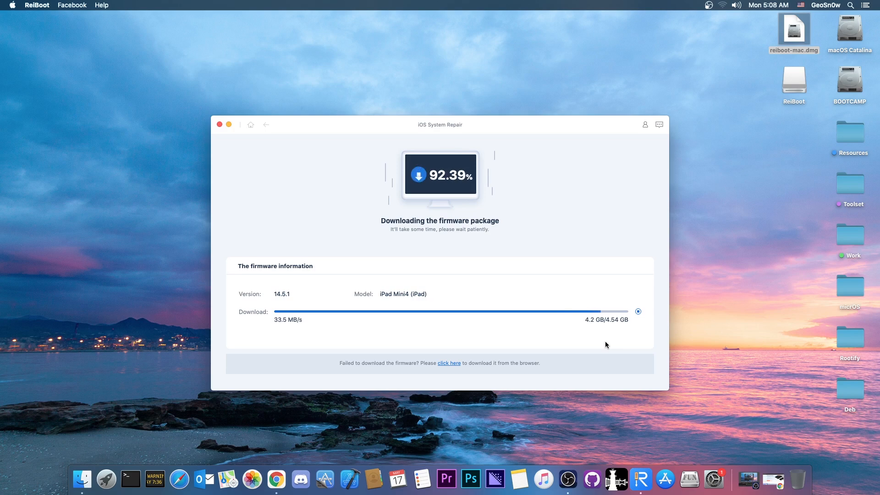
{"action": "mouse_move", "coordinate": [502, 278]}
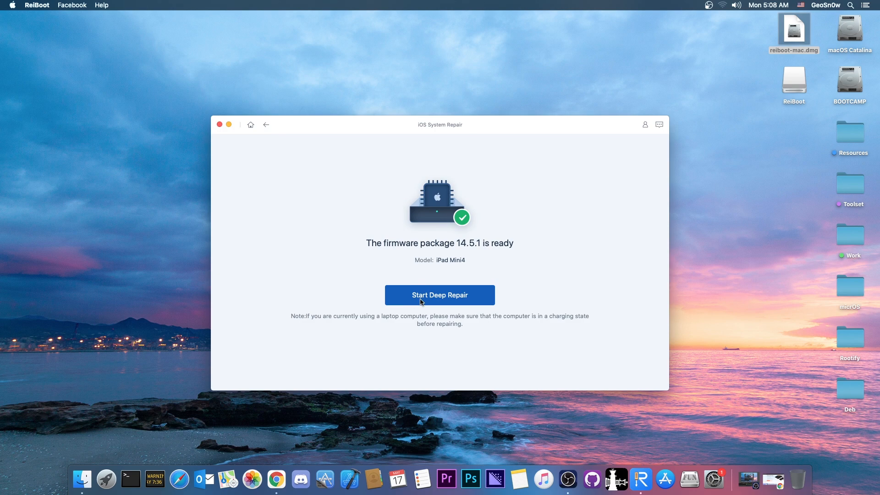
{"action": "left_click", "coordinate": [440, 295]}
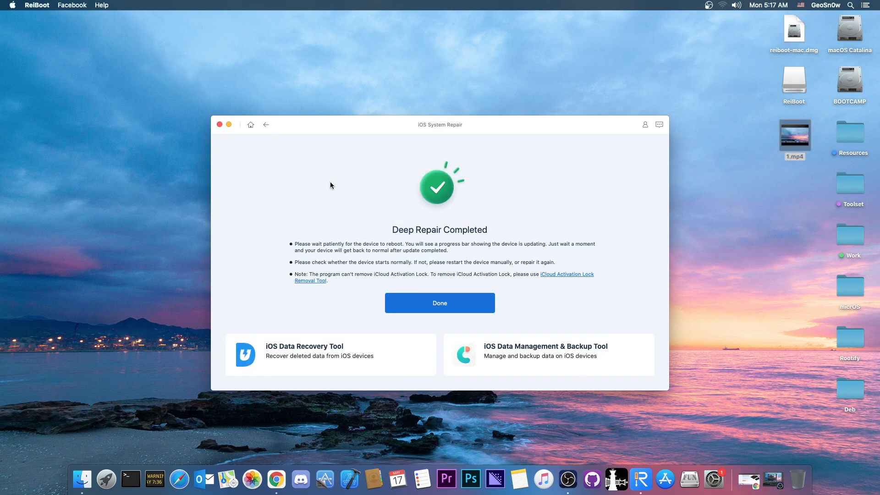
{"action": "mouse_move", "coordinate": [368, 248]}
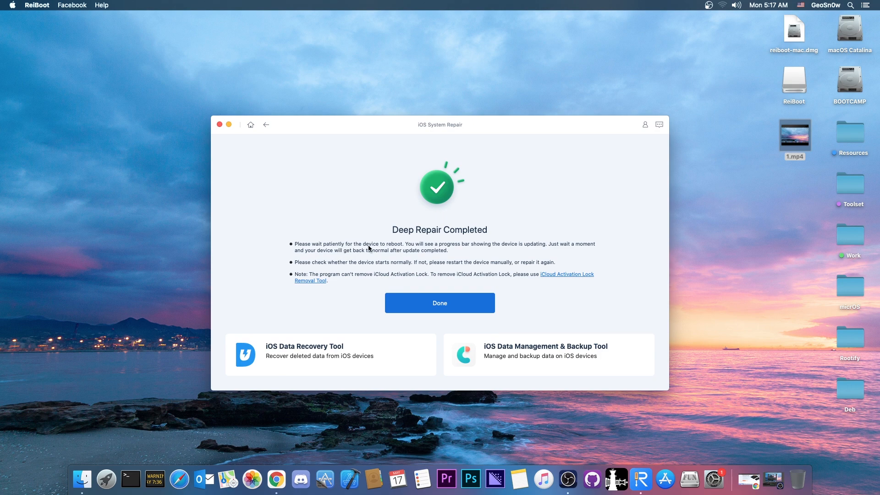
{"action": "mouse_move", "coordinate": [473, 248]}
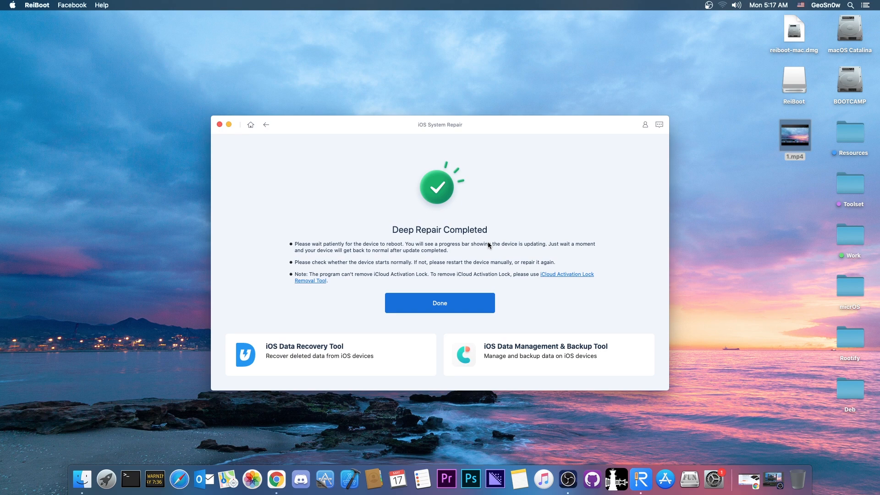
{"action": "mouse_move", "coordinate": [430, 204]}
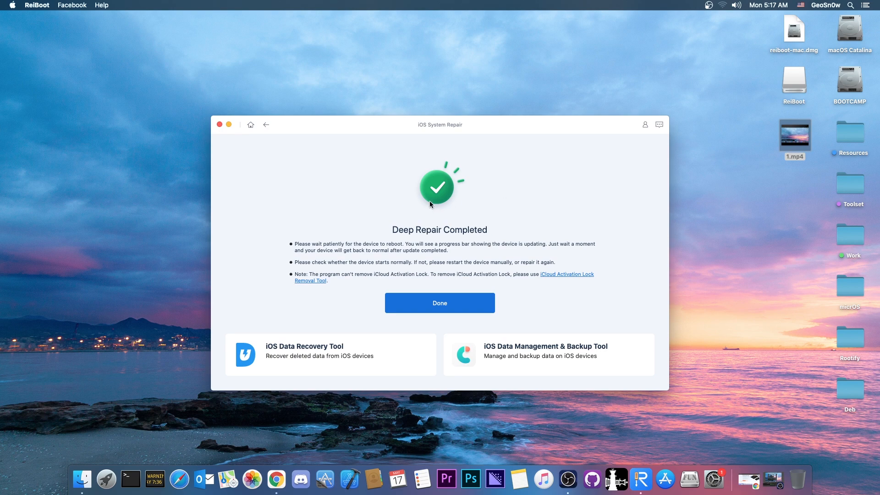
{"action": "mouse_move", "coordinate": [436, 205]}
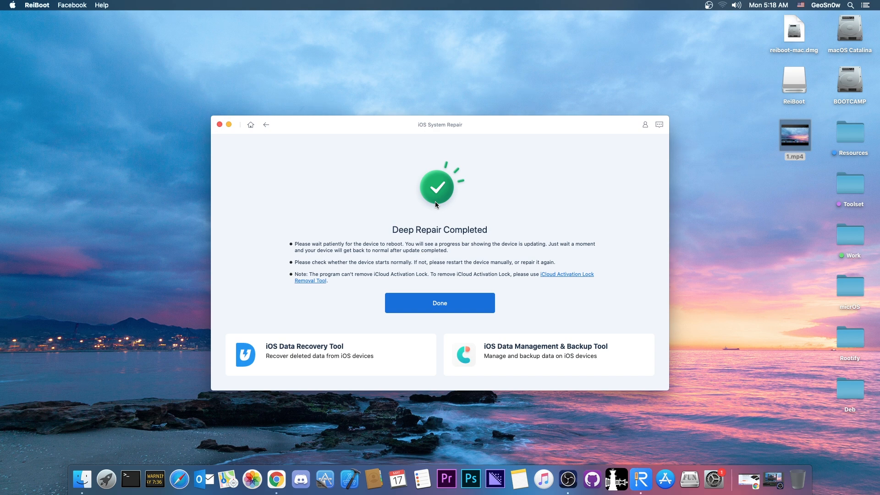
{"action": "mouse_move", "coordinate": [465, 203]}
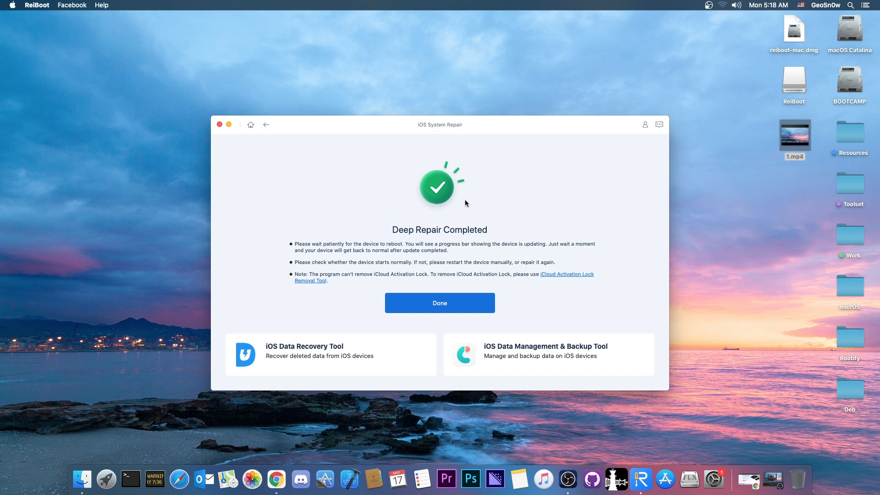
{"action": "mouse_move", "coordinate": [440, 303]}
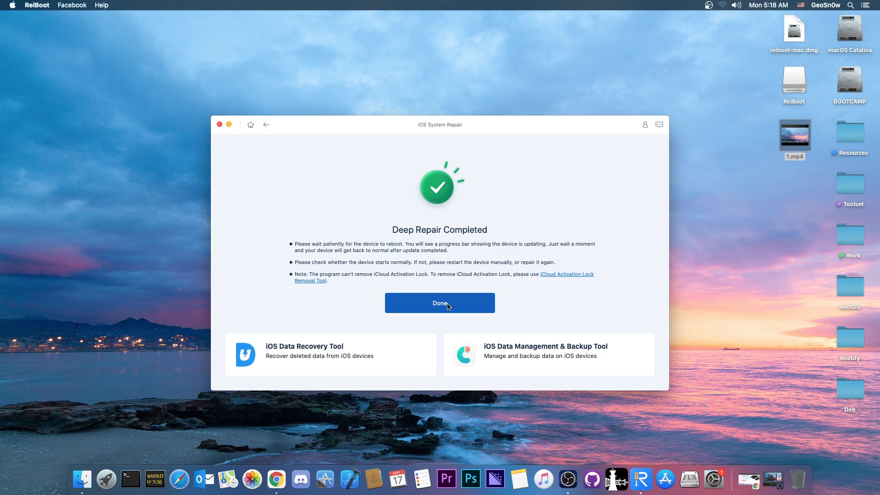
Click Done on the Deep Repair Completed screen
{"action": "left_click", "coordinate": [440, 304]}
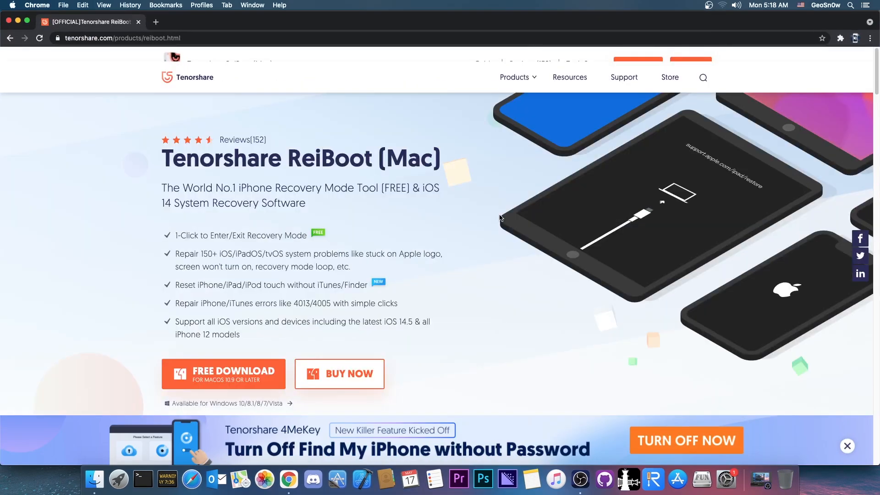
Dismiss the Find My iPhone banner, accept cookies, and go to the How-Tos resources page
{"action": "left_click", "coordinate": [847, 446]}
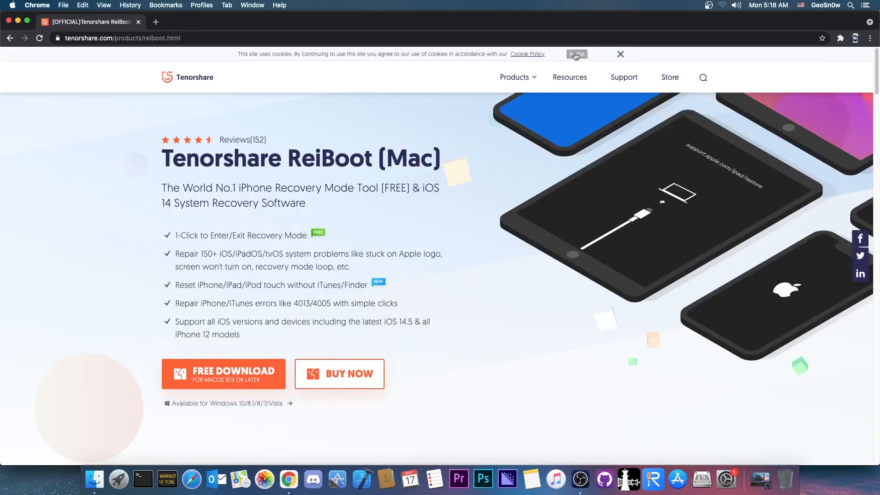
{"action": "left_click", "coordinate": [577, 54]}
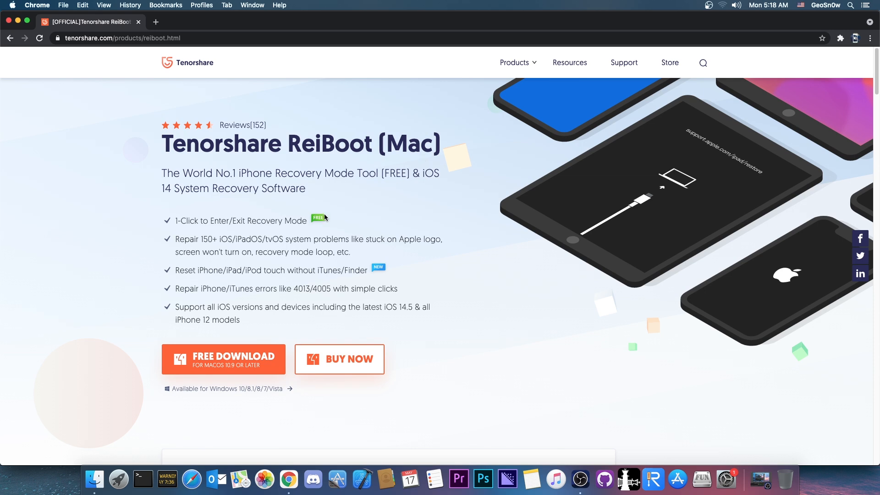
{"action": "scroll", "scroll_direction": "down", "scroll_amount": 3}
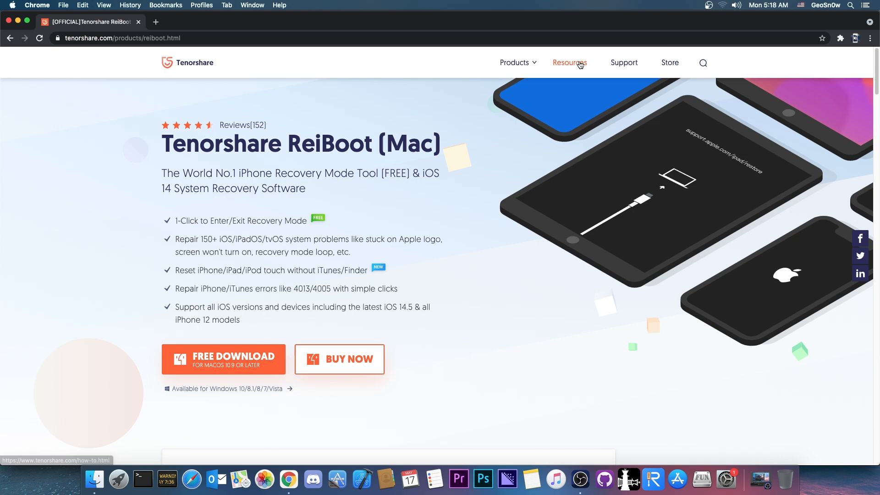
{"action": "left_click", "coordinate": [570, 62]}
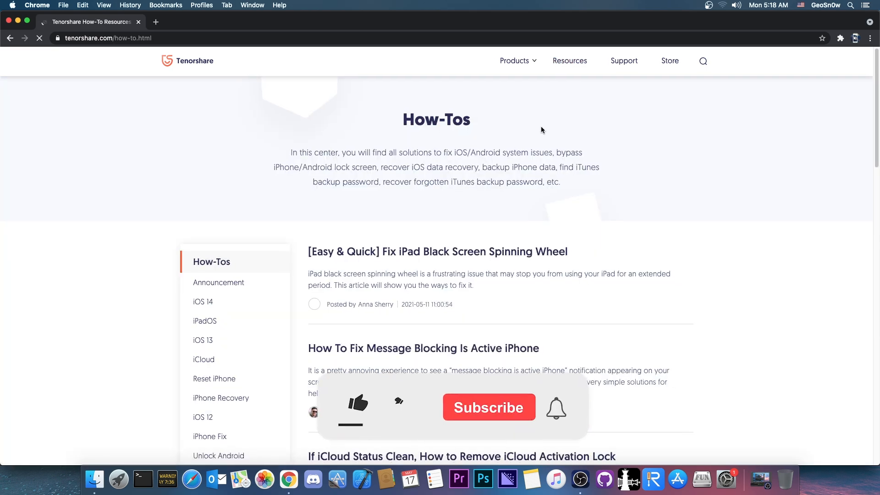